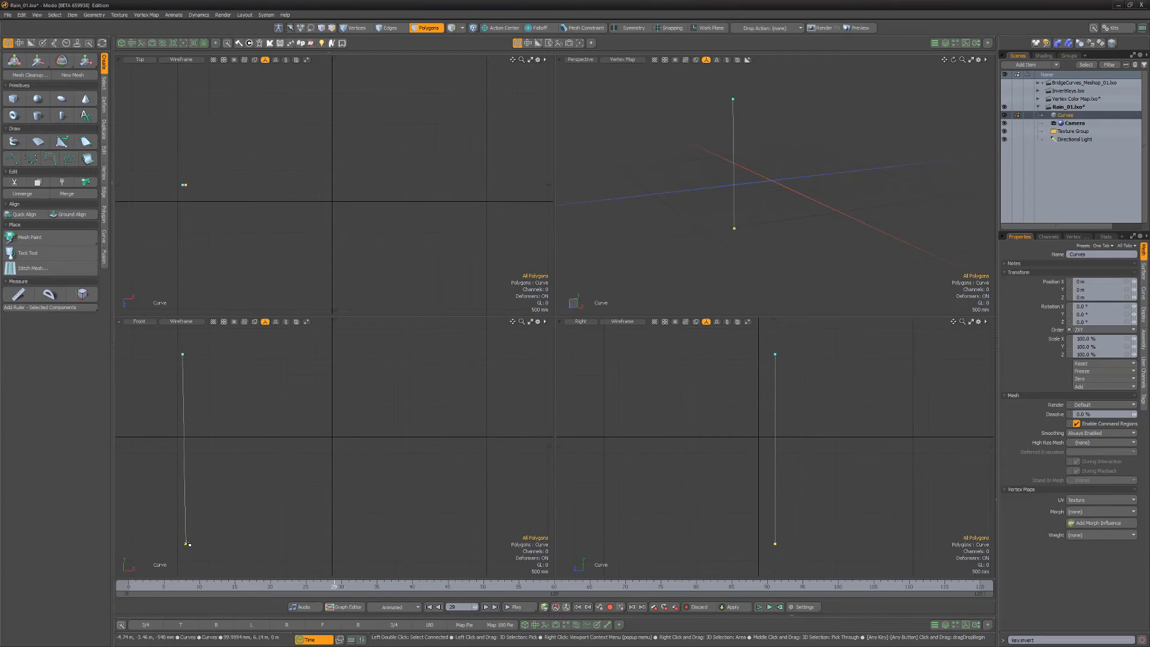
Step: Clone the vertical curve with Array, scatter the copies with Jitter, and switch to the render preview
left_click(24, 211)
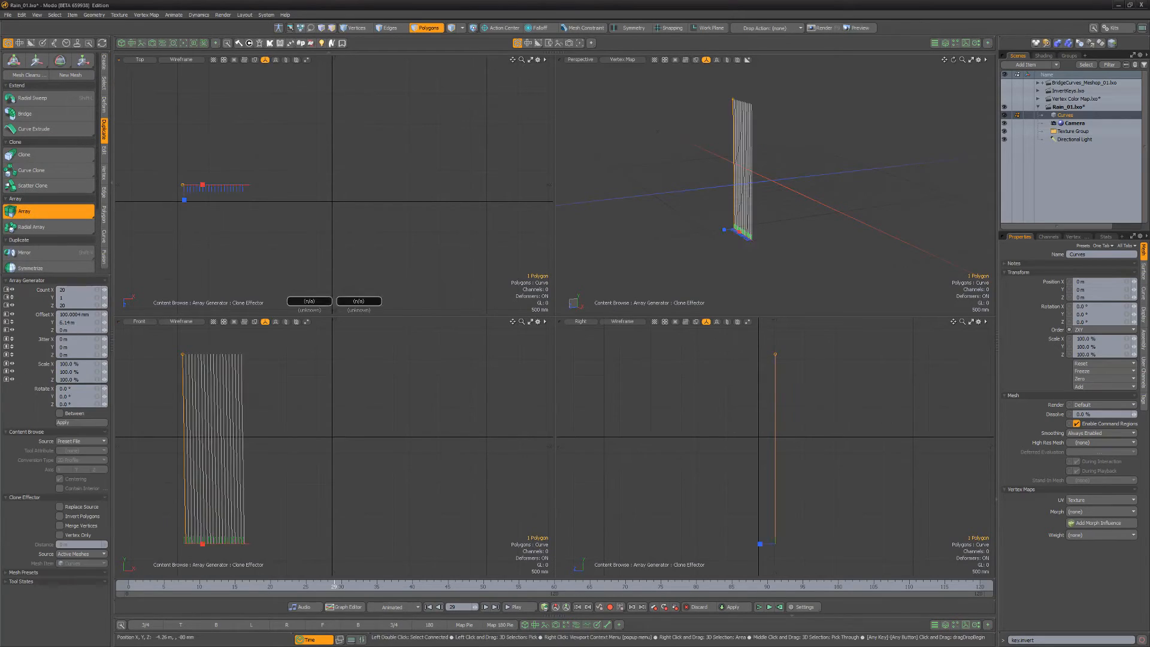
left_click(63, 422)
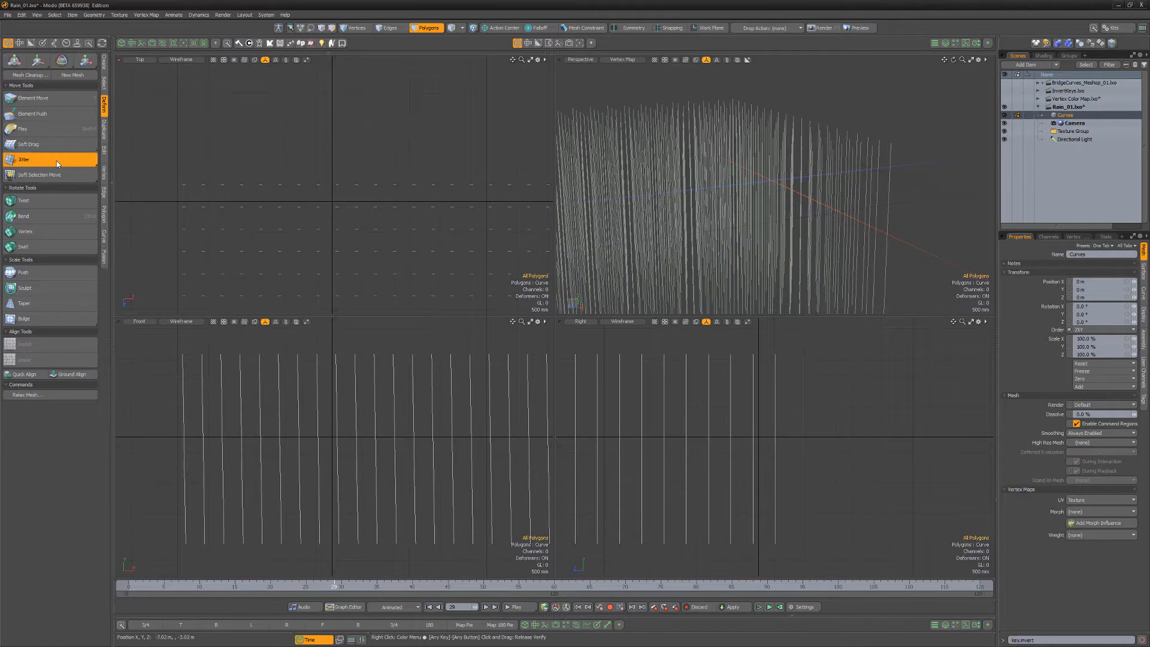
left_click(24, 160)
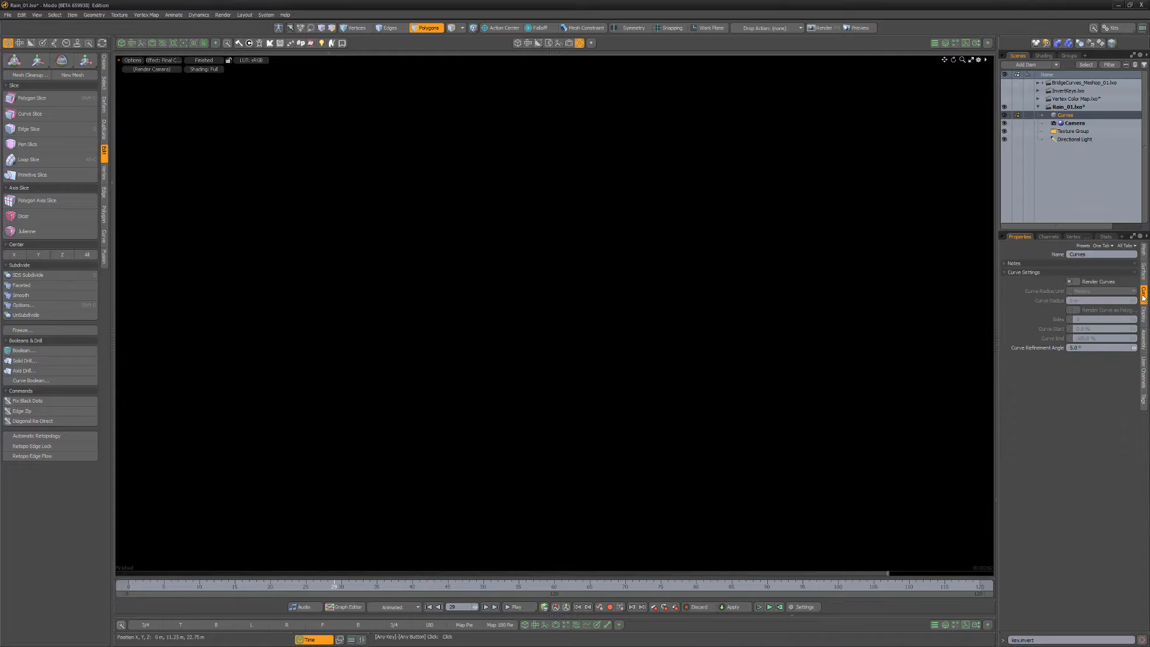
Step: Enable Render Curves, add a Multi-Fractal texture as a Stencil layer and resize its locator
left_click(1071, 282)
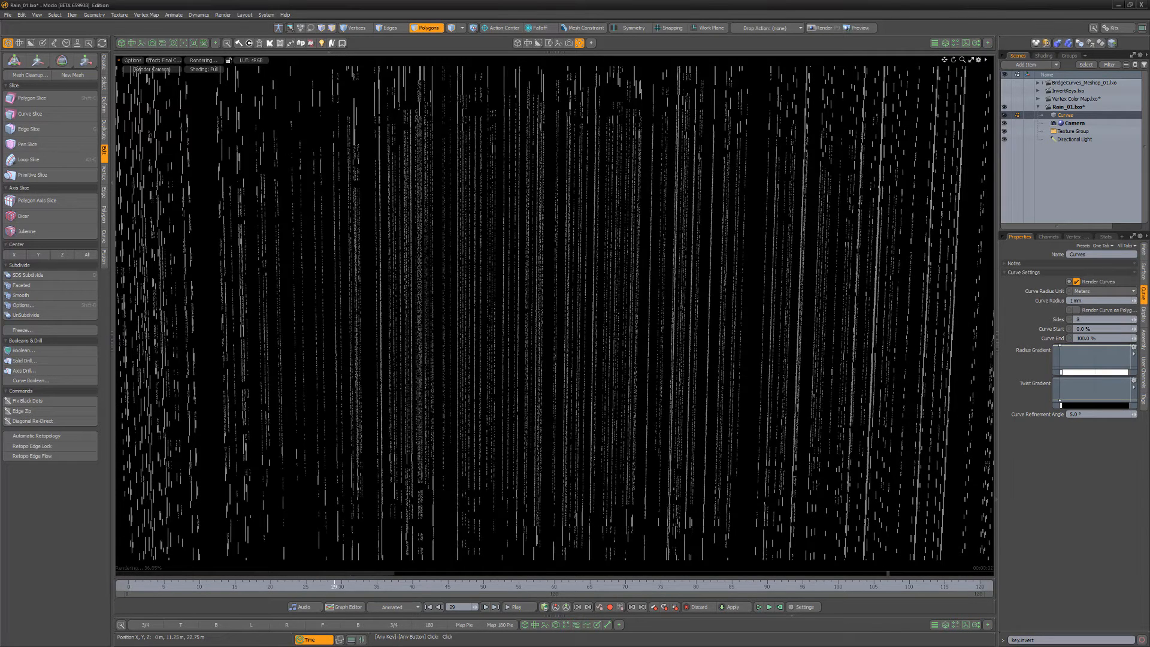
left_click(1027, 65)
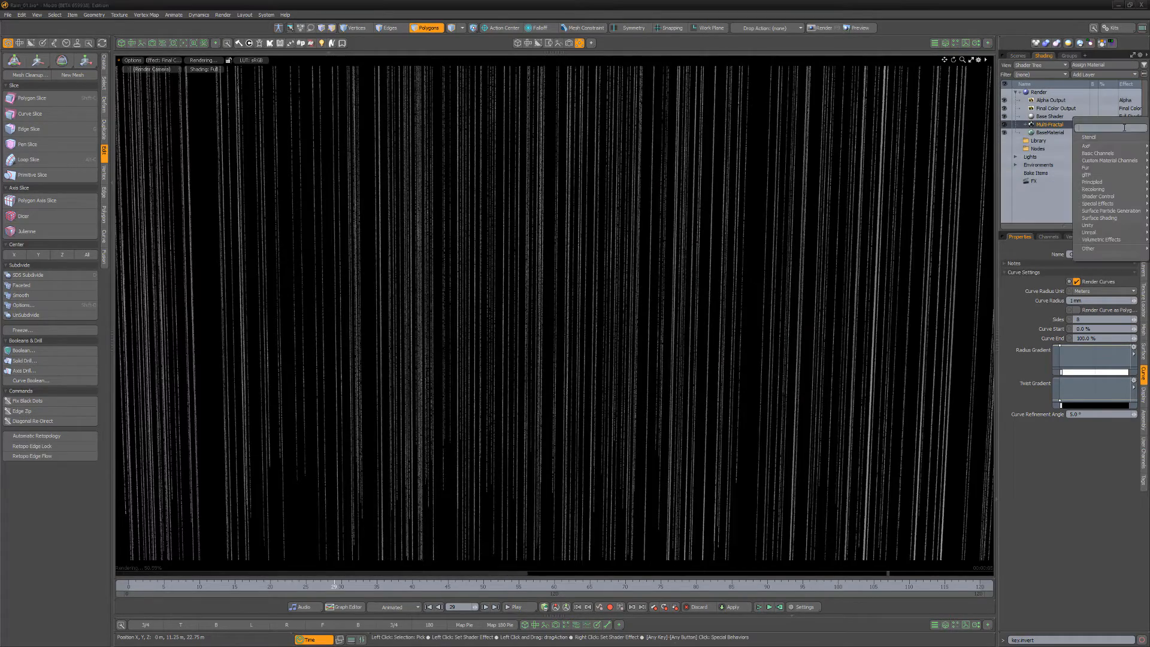
left_click(1089, 136)
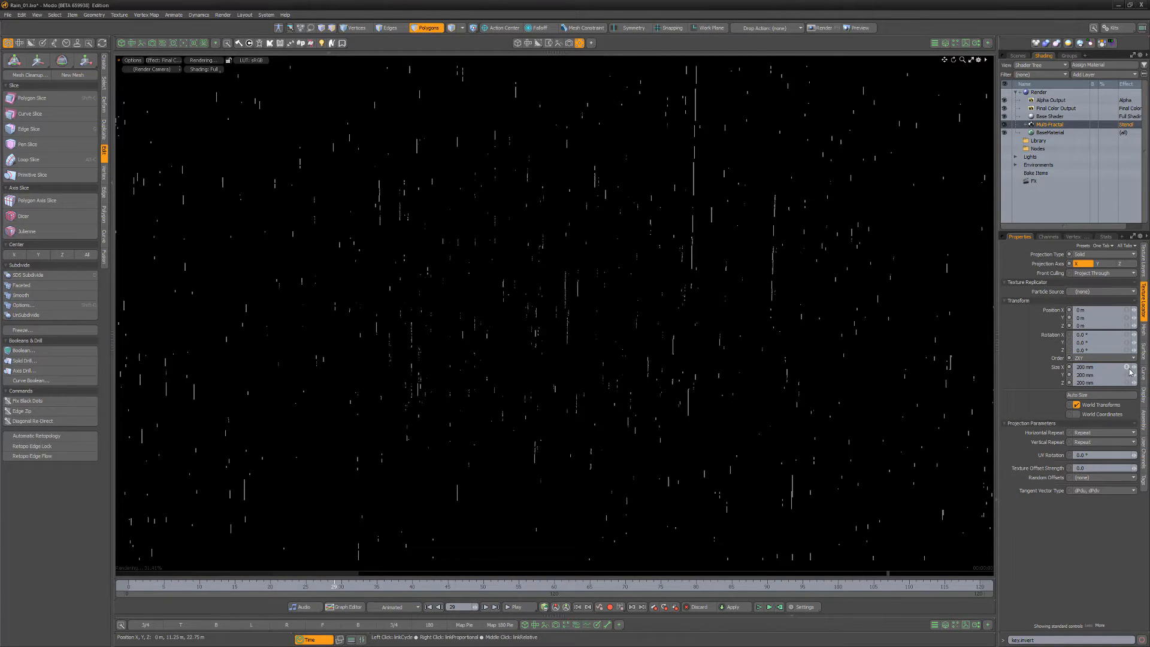
left_click(1049, 133)
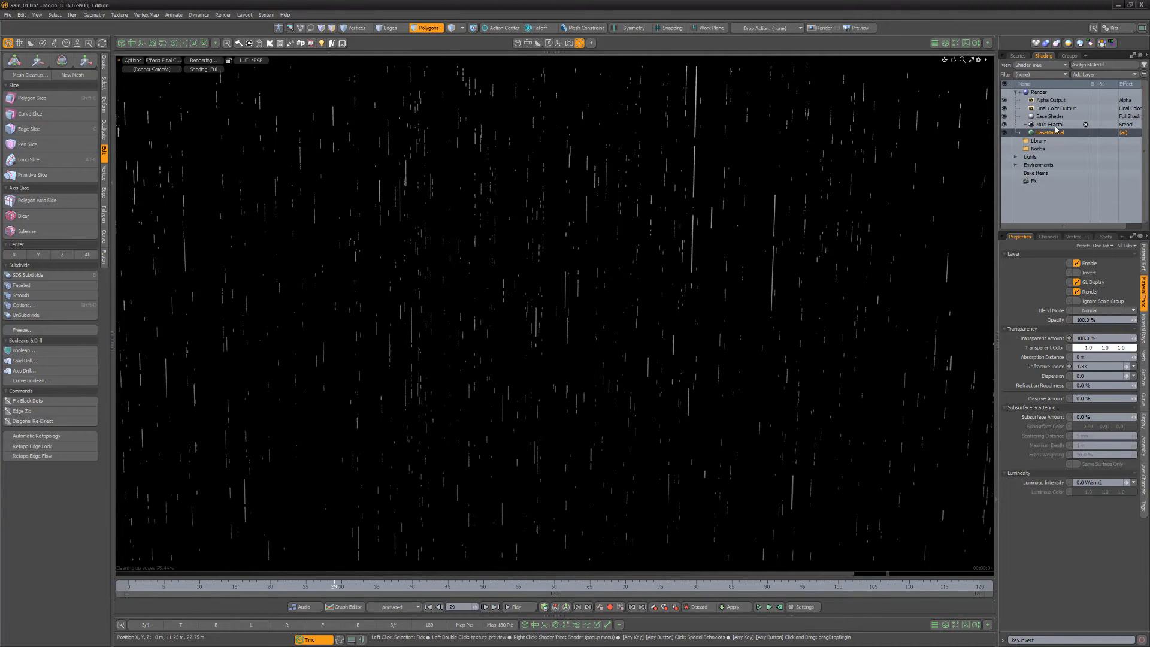
Step: Keyframe the Multi-Fractal locator Position and set its Graph Editor curve to Offset Repeat
left_click(1047, 123)
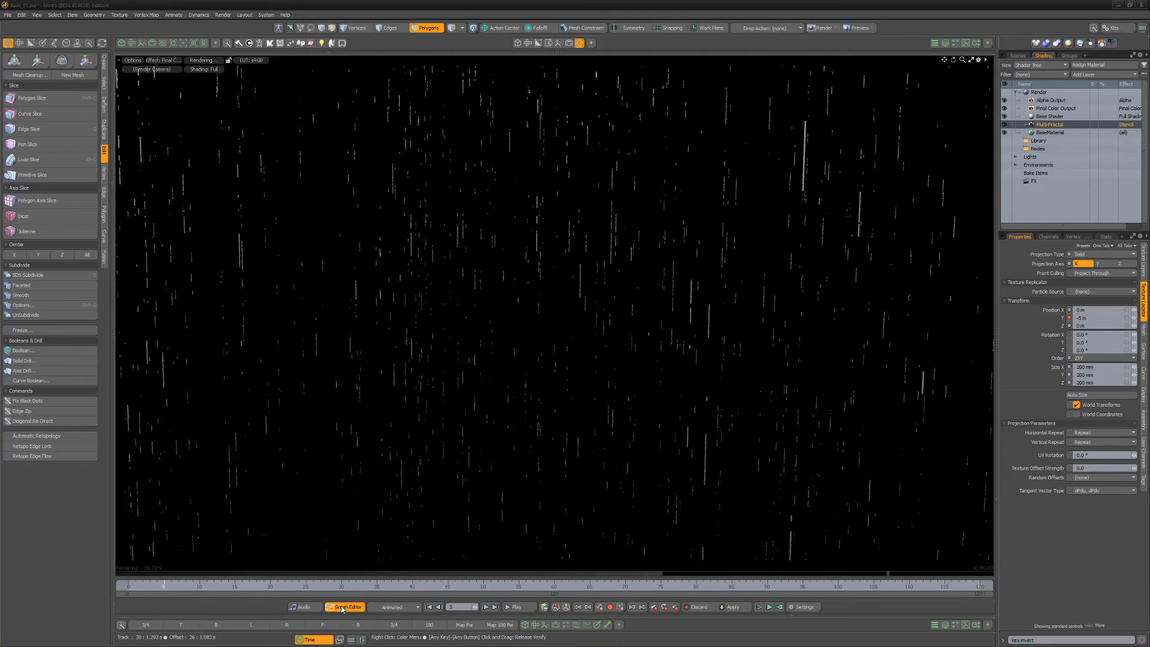
left_click(344, 607)
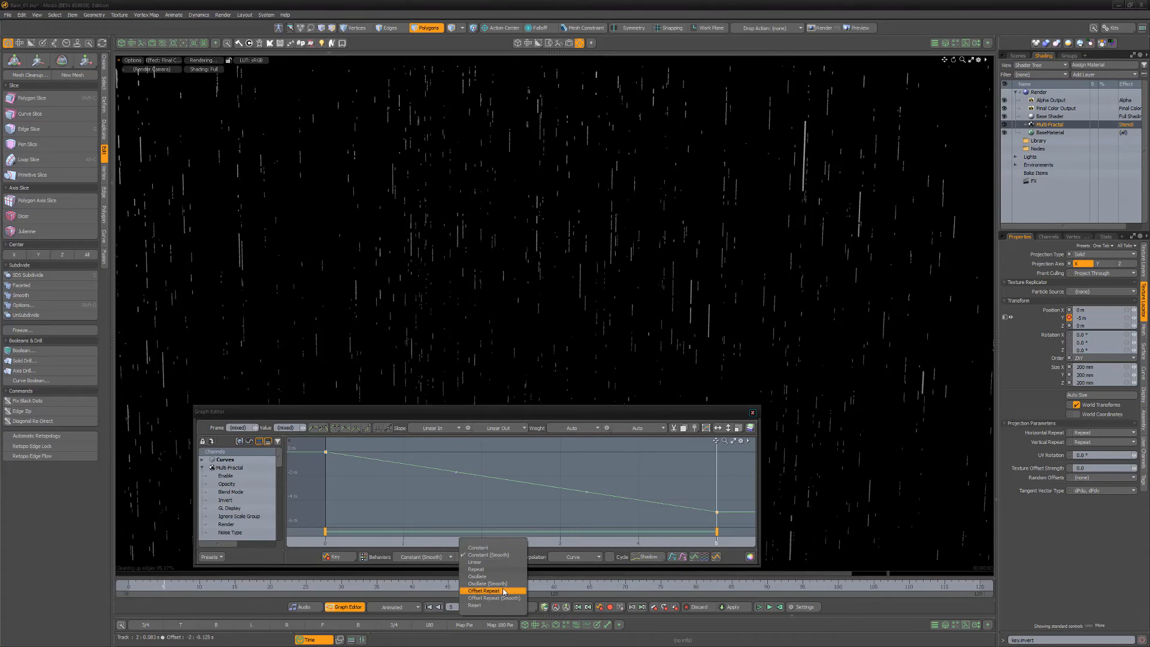
left_click(483, 591)
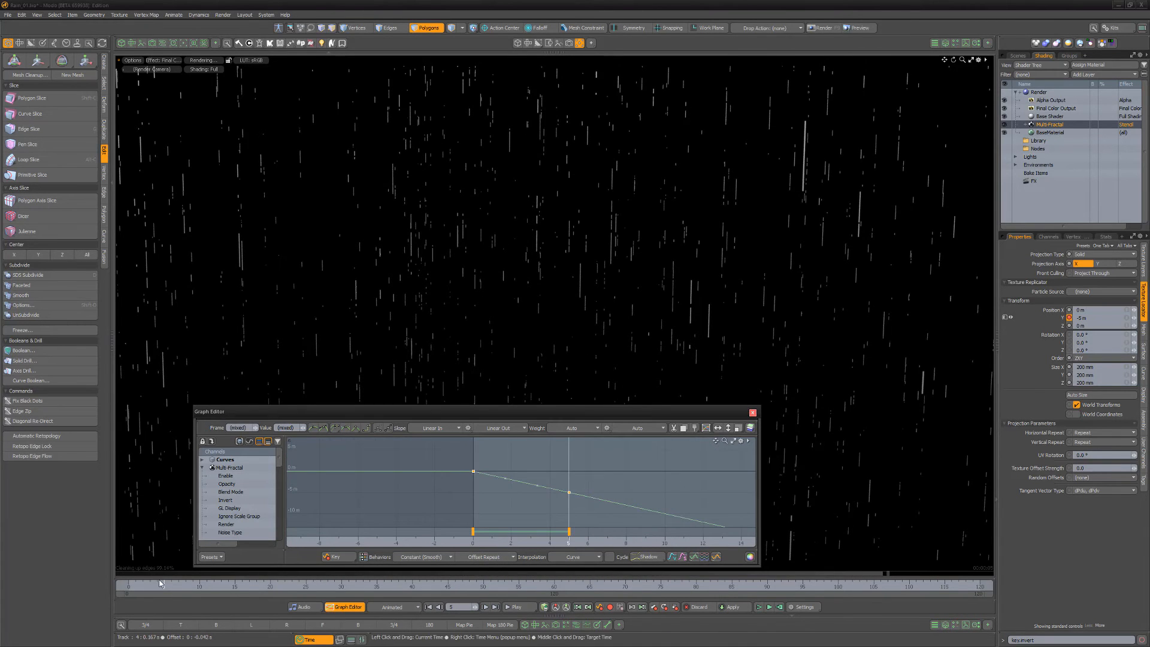